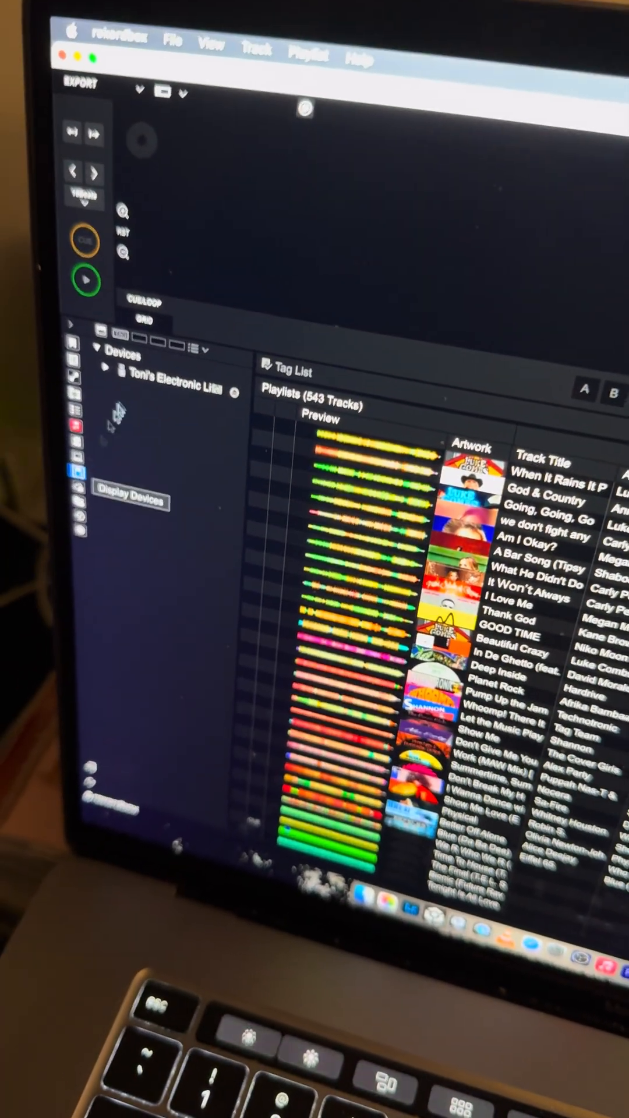
# Step: Open the device settings for the USB drive "Toni's Electronic Life RB" from the Devices panel
pyautogui.click(172, 375)
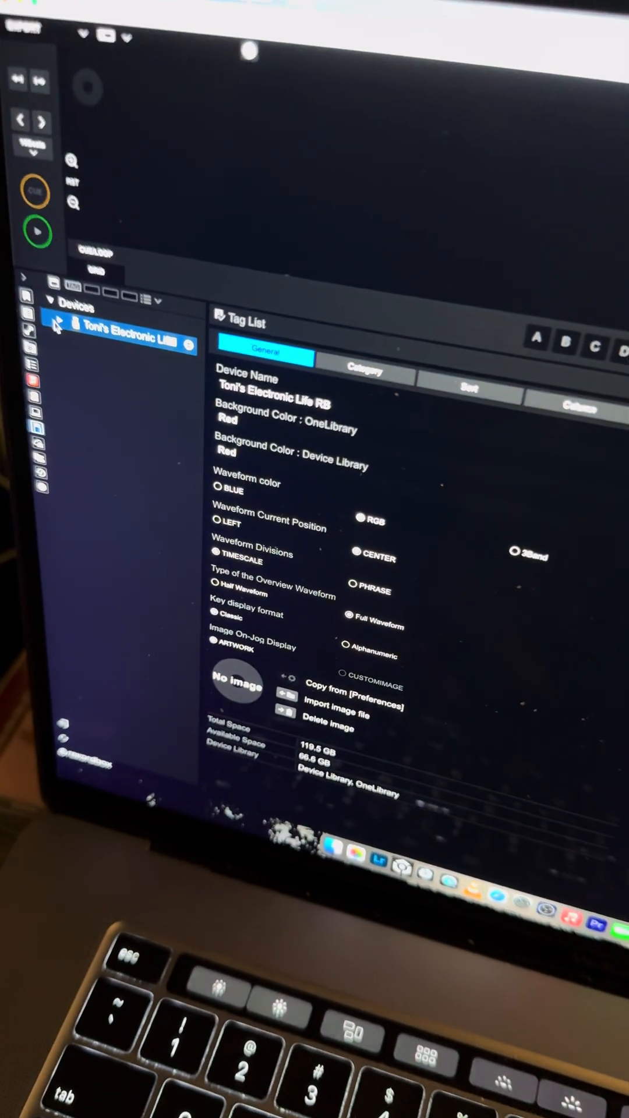
# Step: Expand the USB drive's OneLibrary to show All Tracks (1320) and its playlists
pyautogui.click(61, 339)
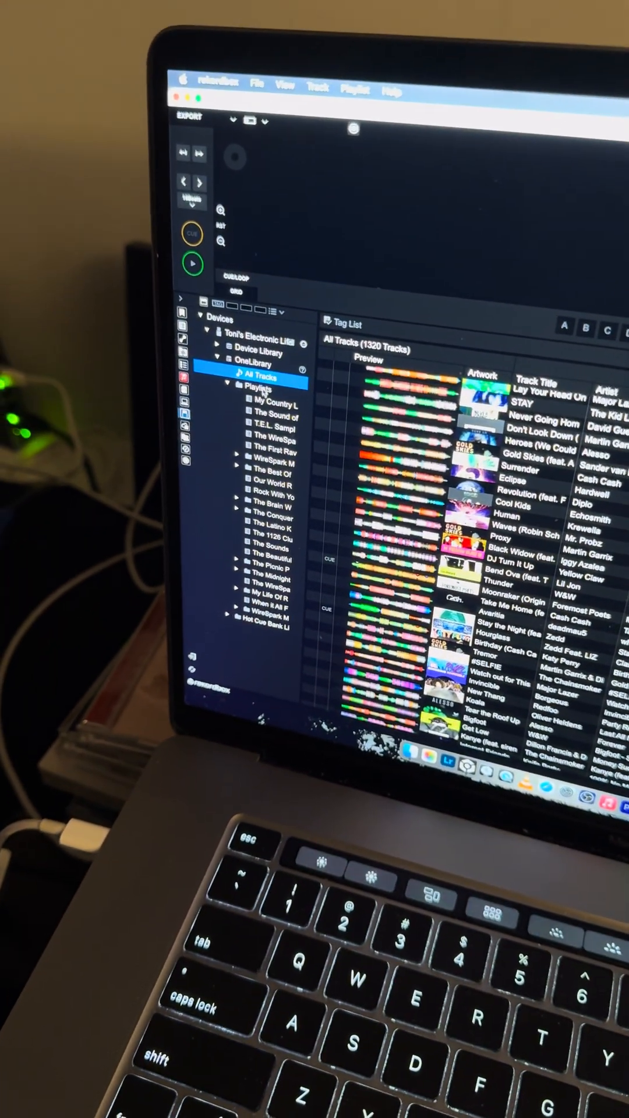
# Step: Select the OneLibrary Playlists folder (543 tracks) and open its right-click menu
pyautogui.click(264, 386)
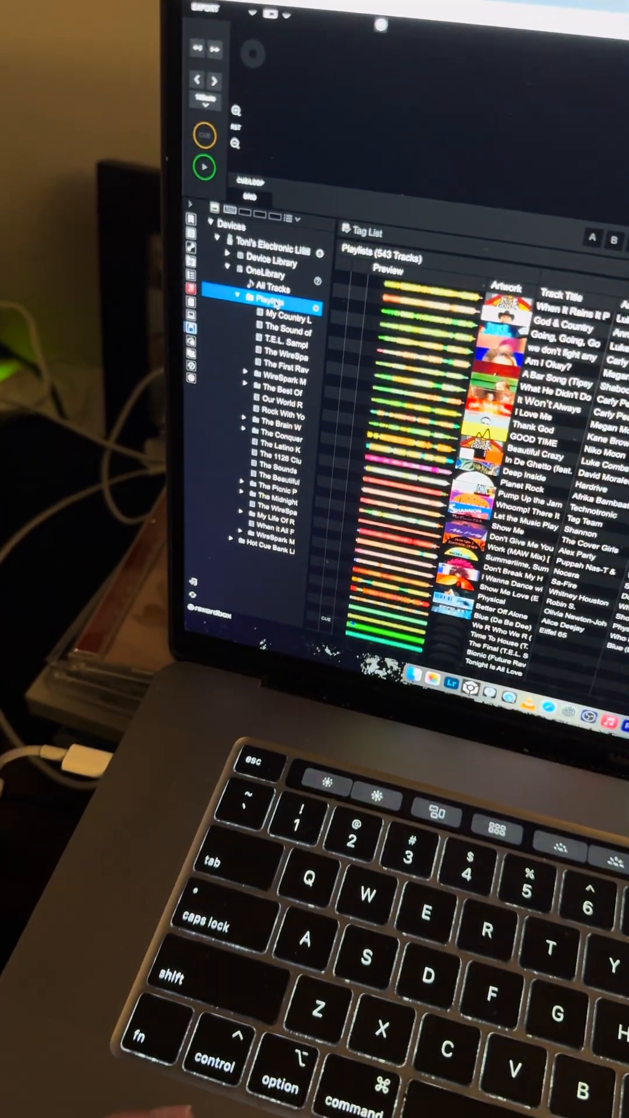
pyautogui.rightClick(268, 298)
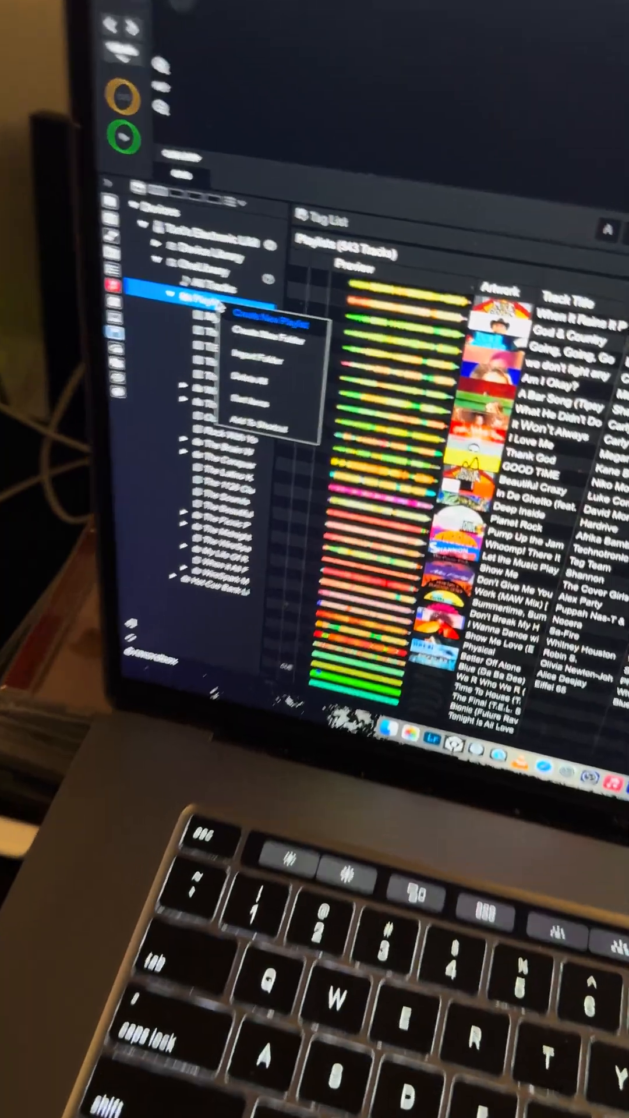